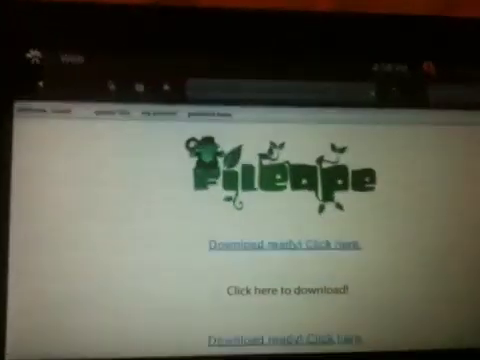
scroll(down, 3)
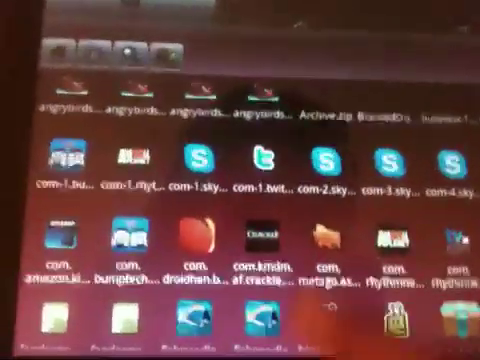
scroll(down, 3)
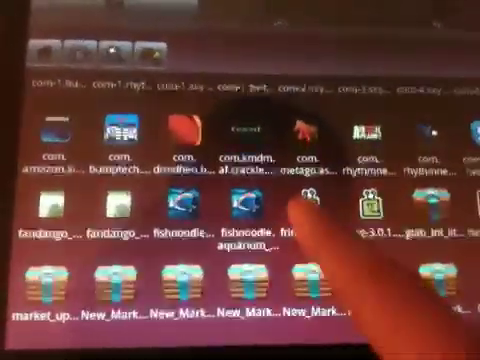
scroll(down, 3)
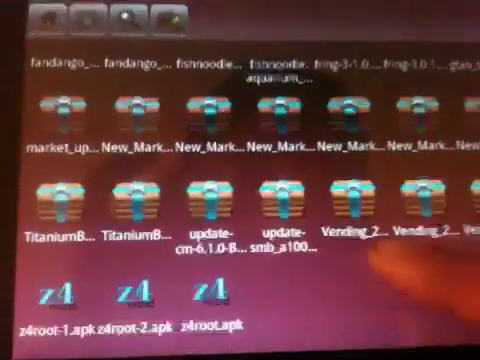